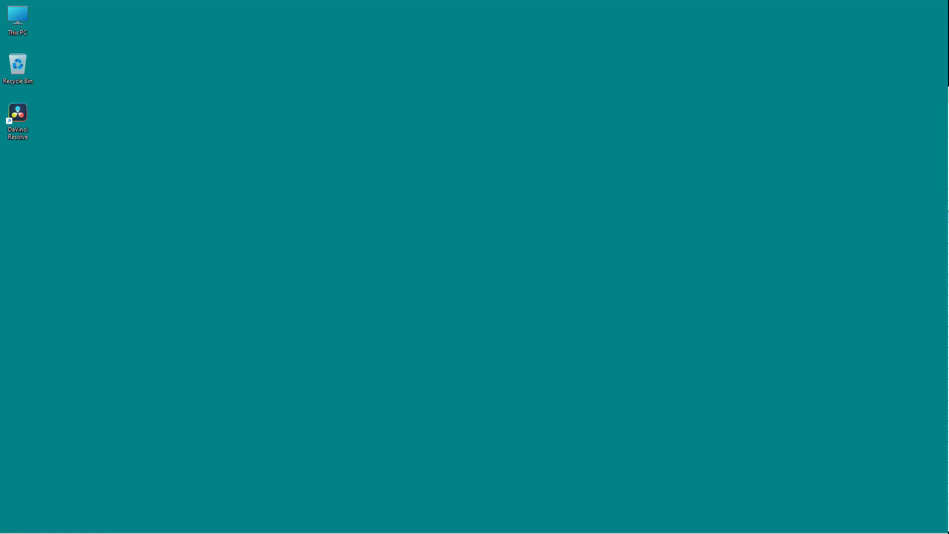
{"action": "mouse_move", "coordinate": [270, 282]}
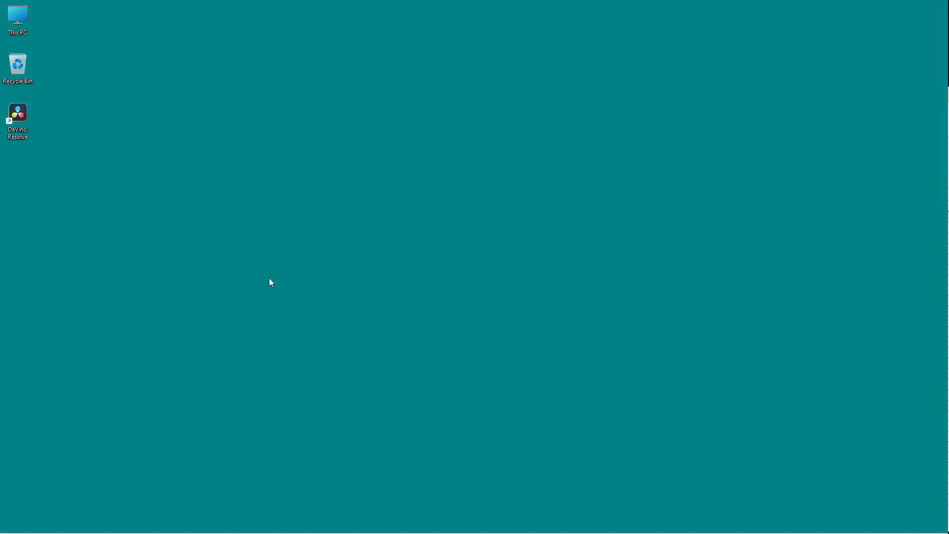
{"action": "mouse_move", "coordinate": [65, 180]}
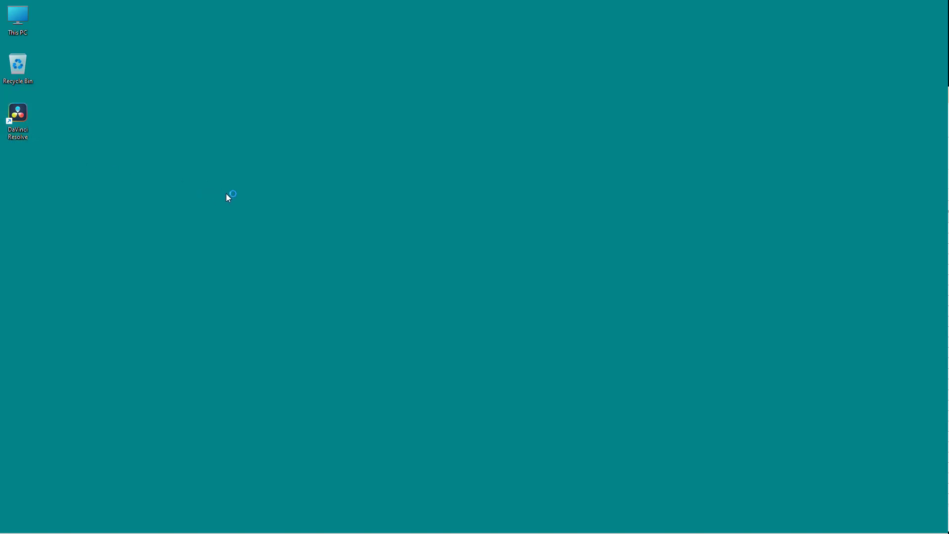
- Launch DaVinci Resolve 18 from its desktop shortcut
{"action": "double_click", "coordinate": [18, 112]}
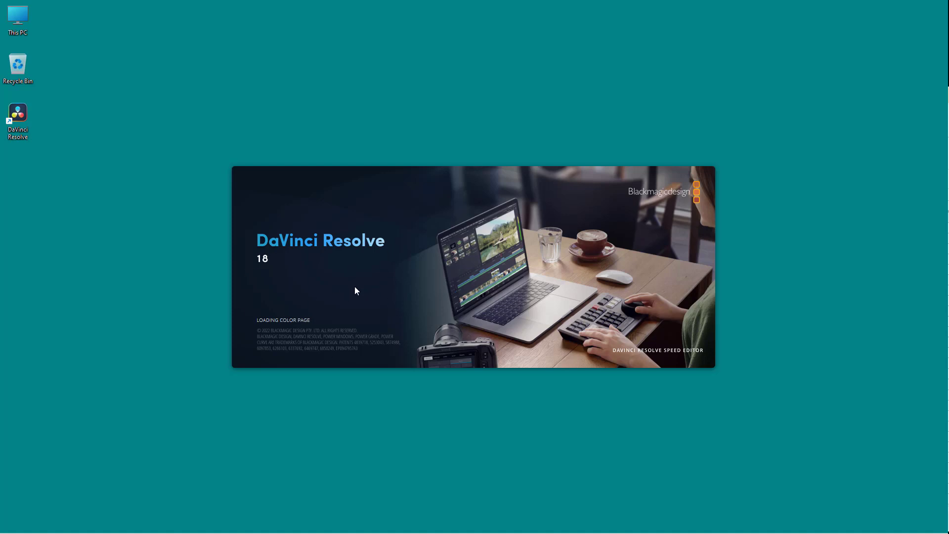
{"action": "mouse_move", "coordinate": [364, 279]}
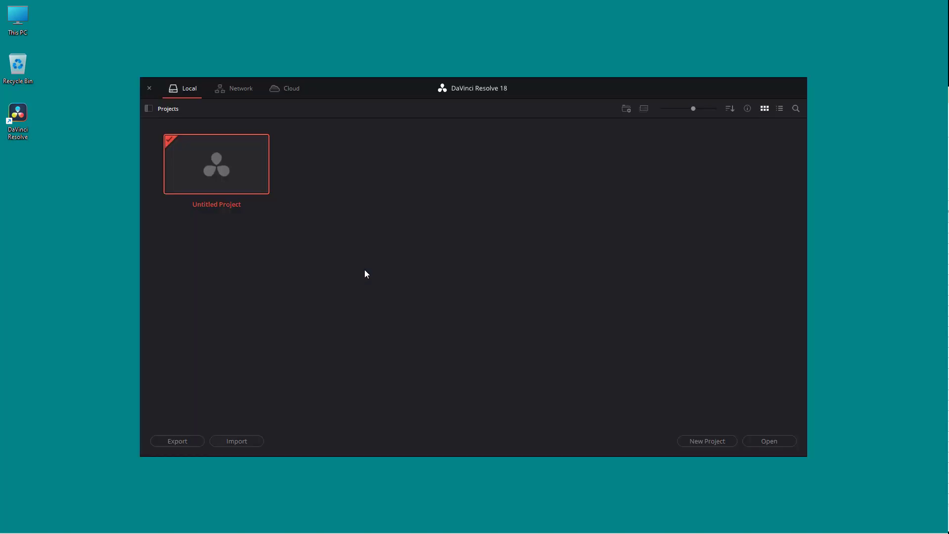
{"action": "mouse_move", "coordinate": [365, 261]}
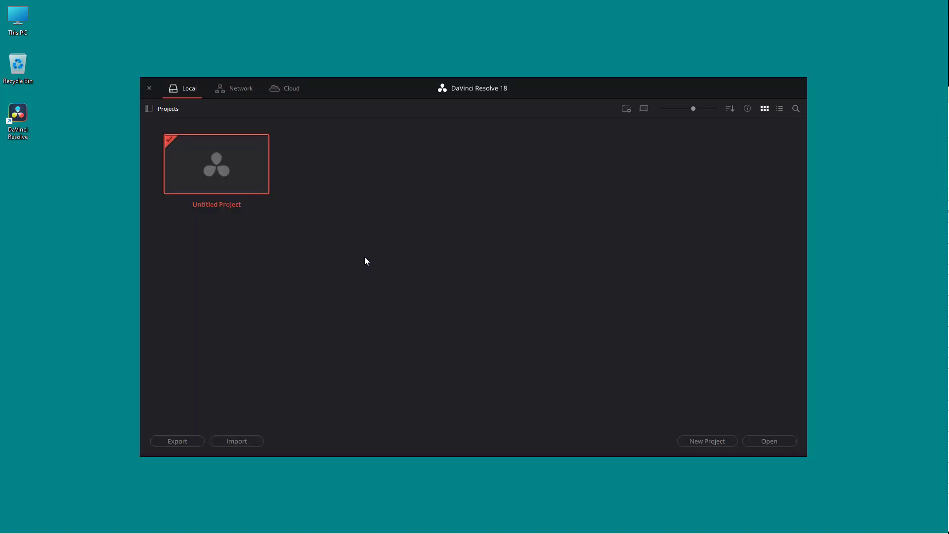
{"action": "mouse_move", "coordinate": [296, 228]}
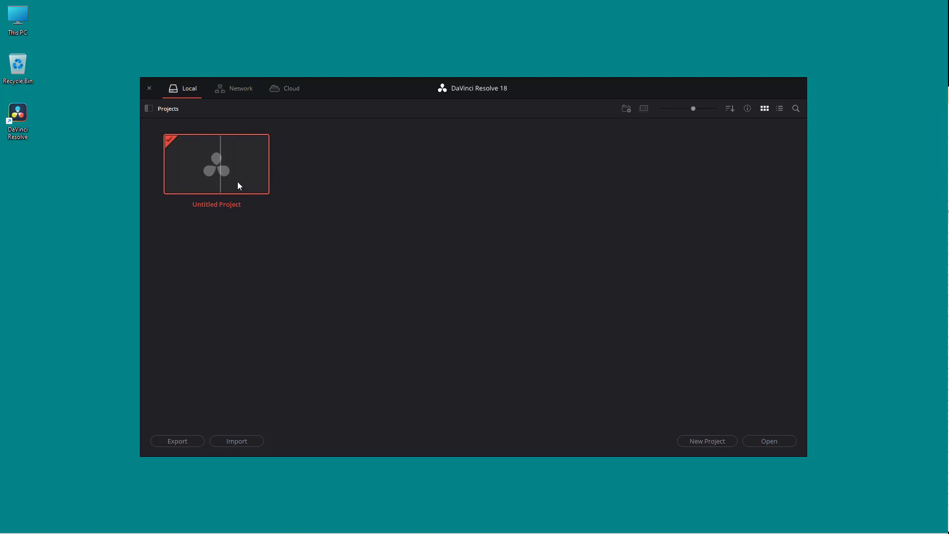
{"action": "mouse_move", "coordinate": [204, 181]}
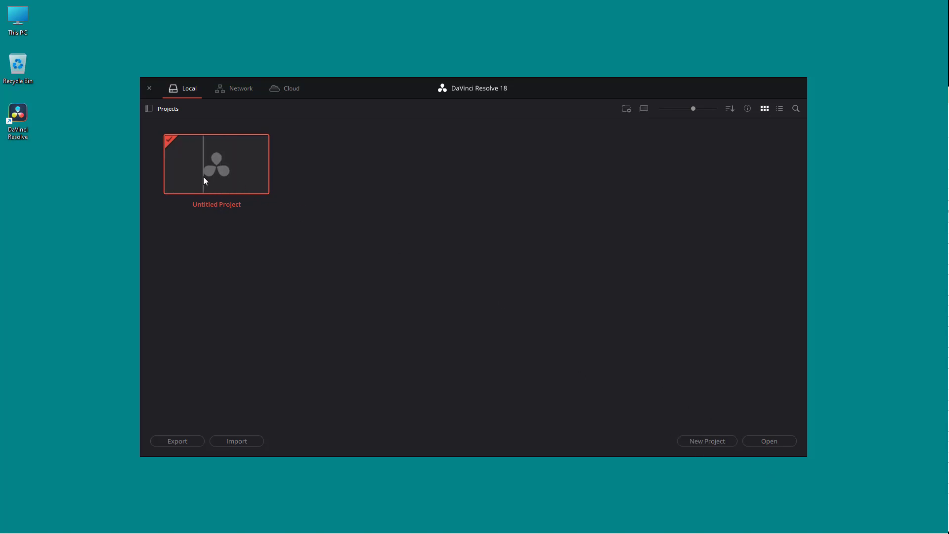
- Open Untitled Project from the Project Manager onto the Cut page
{"action": "double_click", "coordinate": [216, 164]}
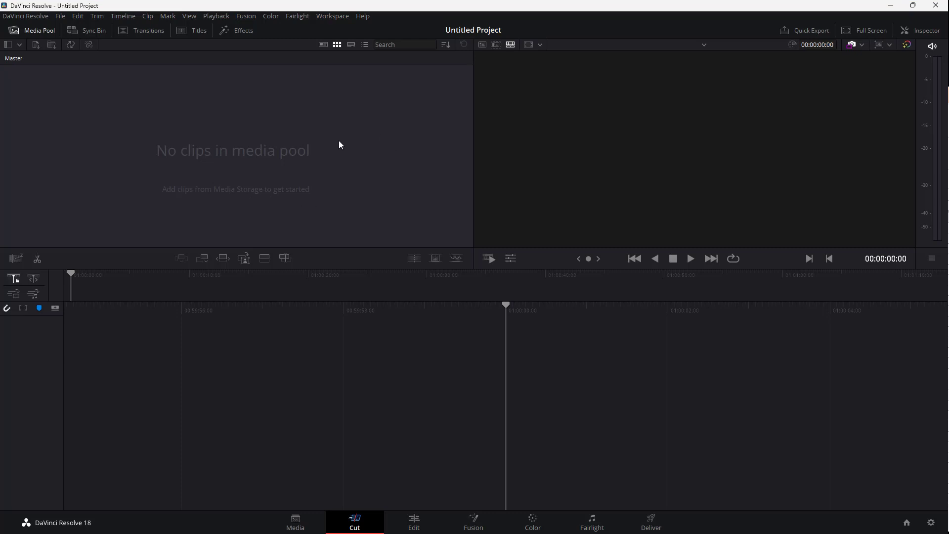
{"action": "mouse_move", "coordinate": [409, 323]}
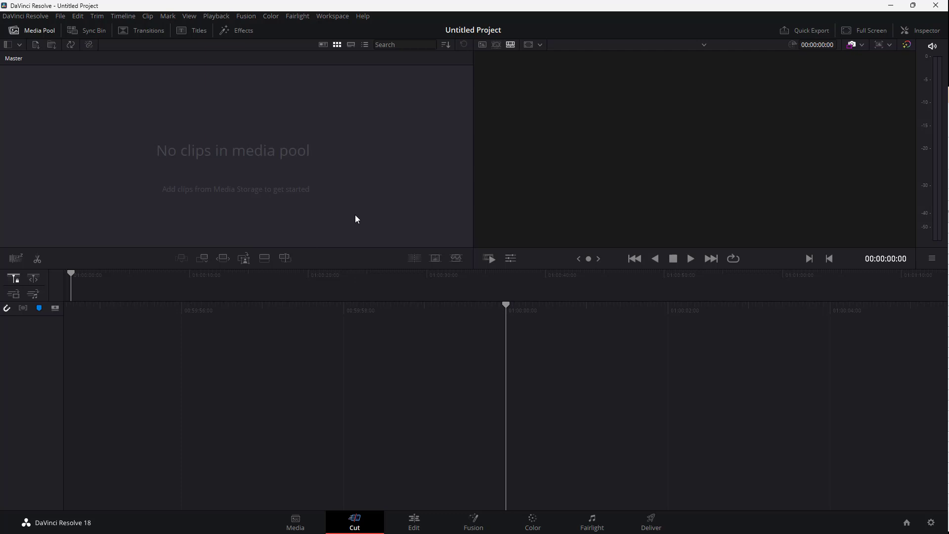
{"action": "mouse_move", "coordinate": [261, 194]}
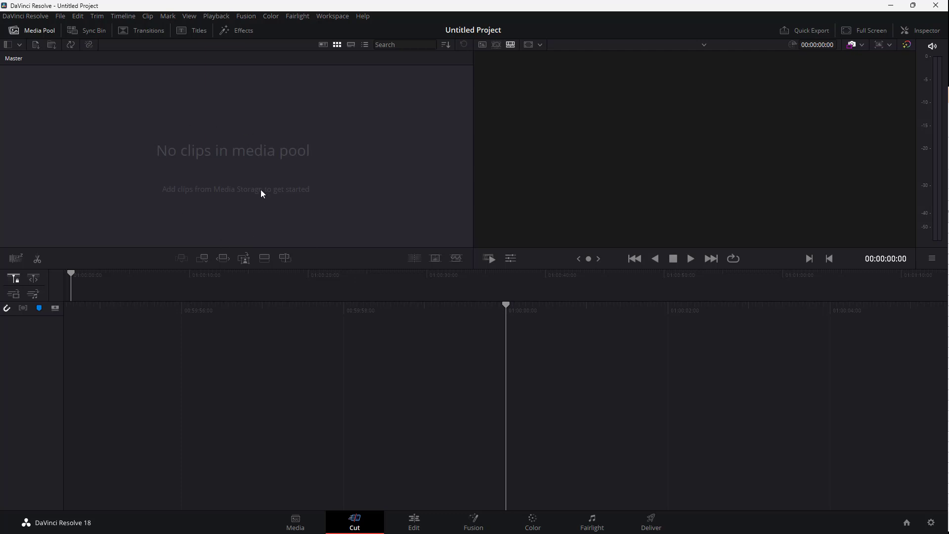
{"action": "mouse_move", "coordinate": [664, 186]}
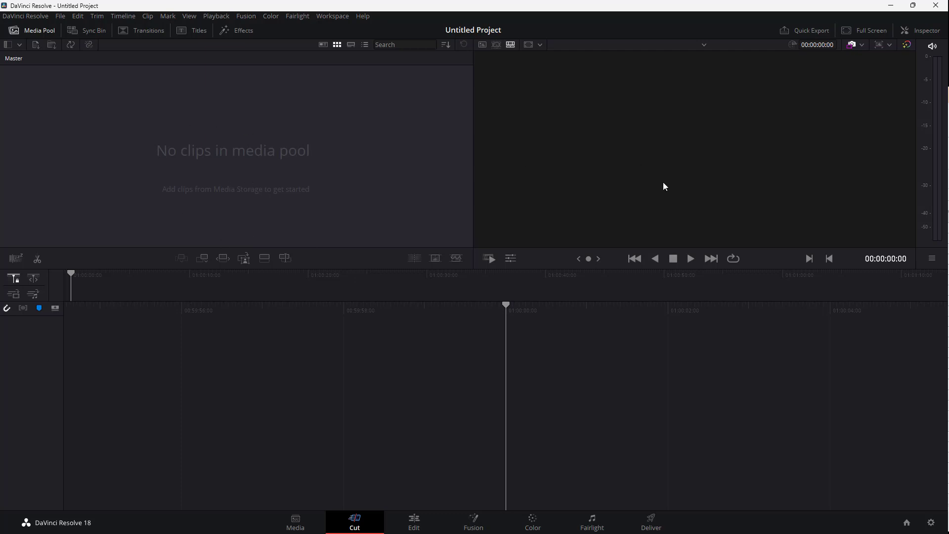
{"action": "mouse_move", "coordinate": [301, 362]}
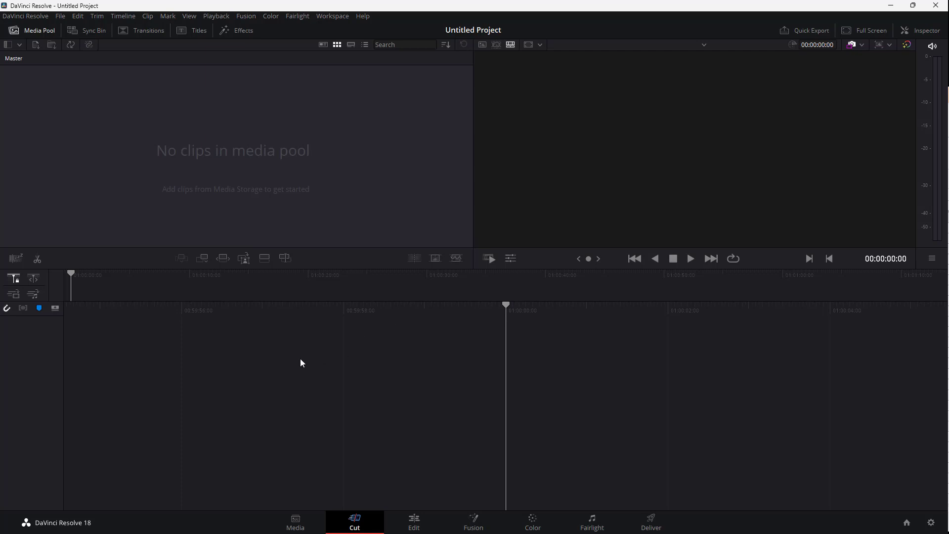
{"action": "mouse_move", "coordinate": [717, 357]}
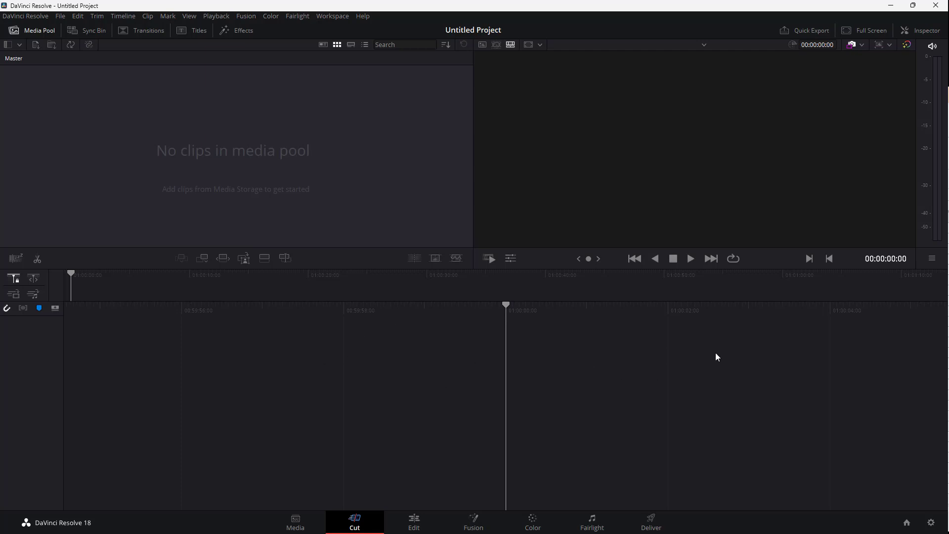
{"action": "mouse_move", "coordinate": [127, 294]}
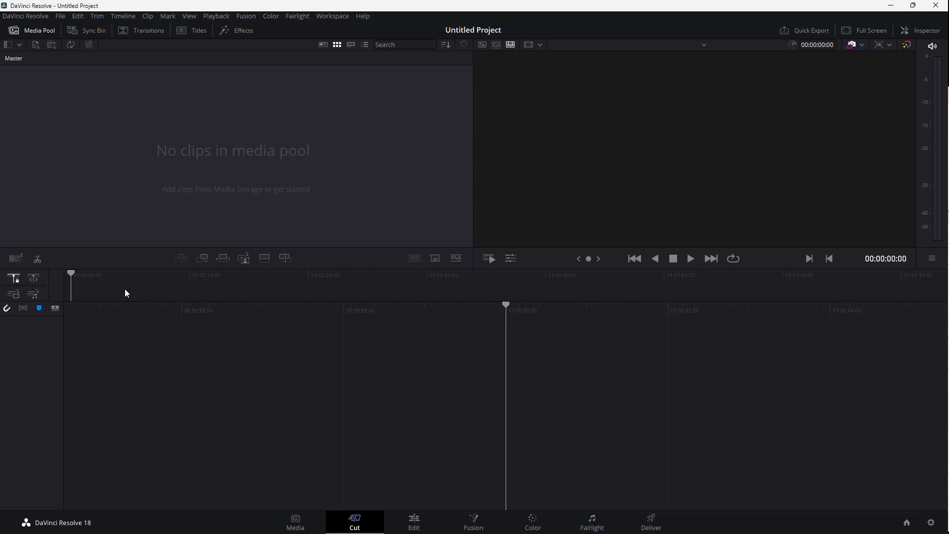
{"action": "mouse_move", "coordinate": [70, 32]}
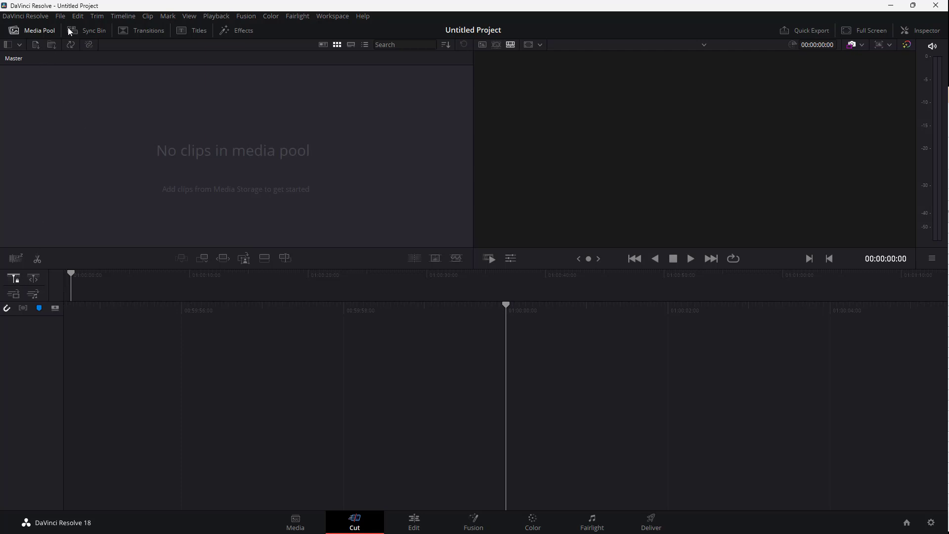
{"action": "left_click", "coordinate": [94, 30]}
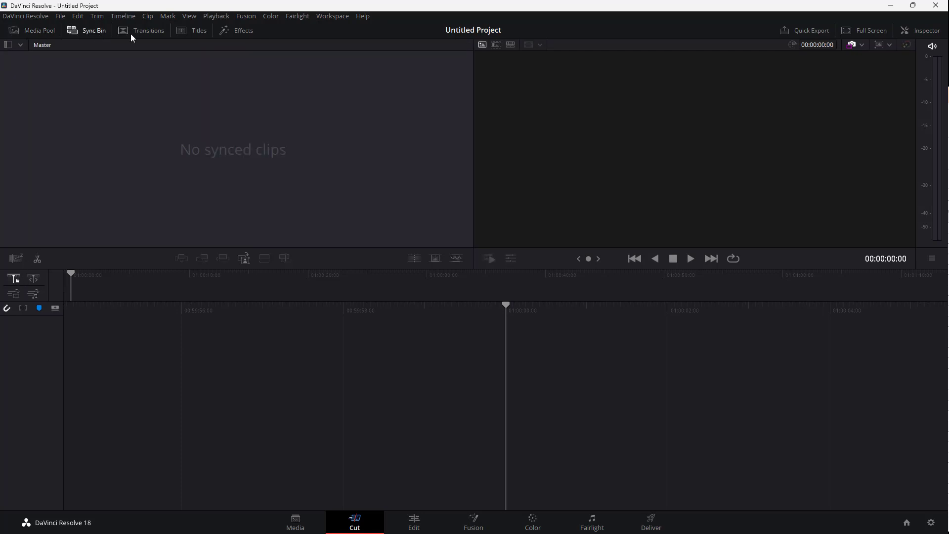
{"action": "left_click", "coordinate": [198, 30]}
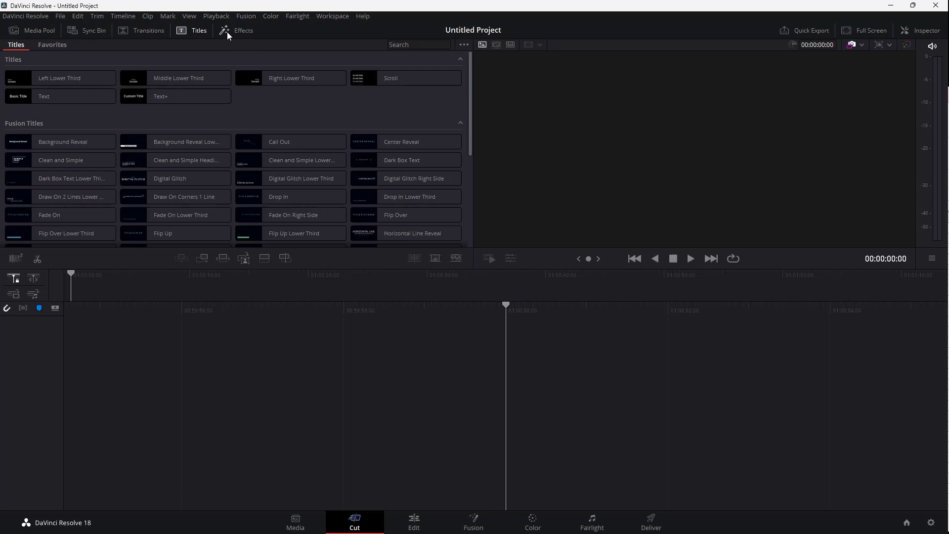
{"action": "left_click", "coordinate": [242, 30]}
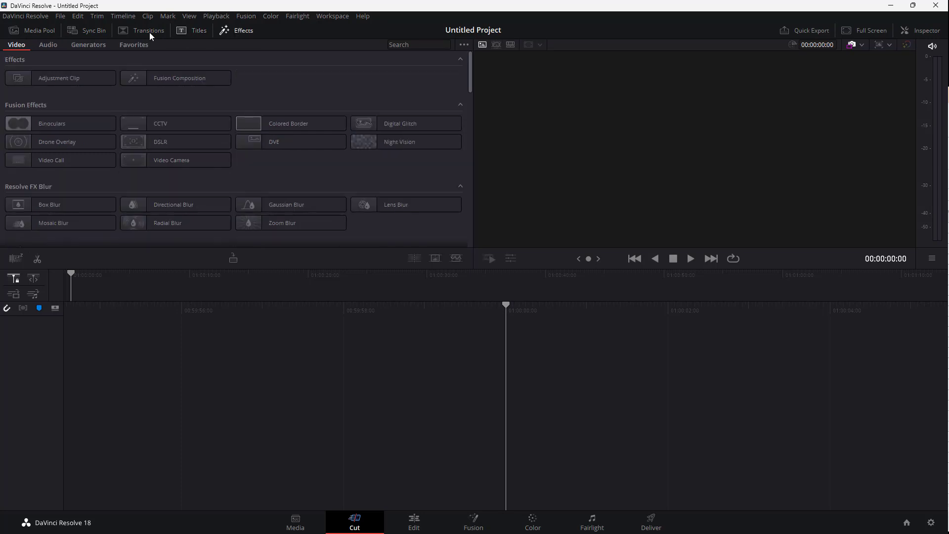
{"action": "left_click", "coordinate": [33, 30]}
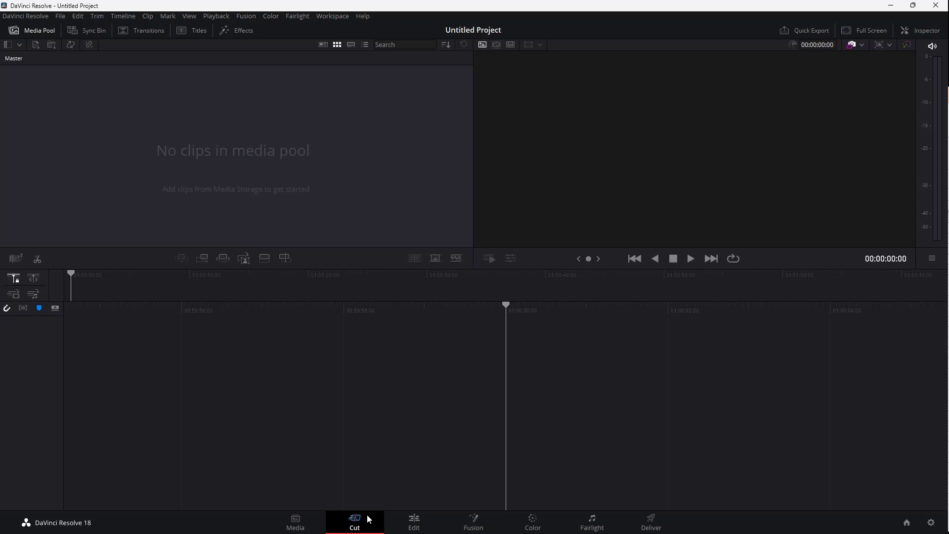
{"action": "mouse_move", "coordinate": [295, 522]}
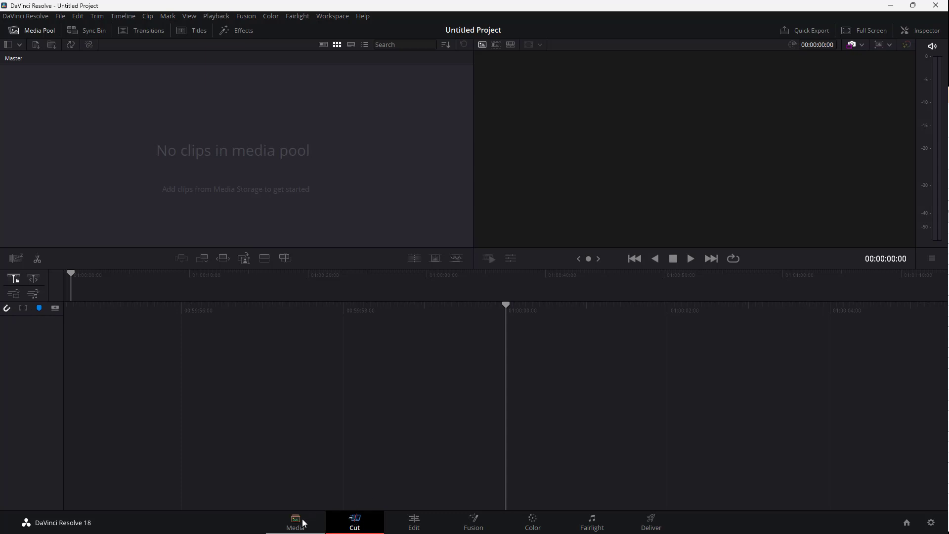
{"action": "left_click", "coordinate": [295, 522]}
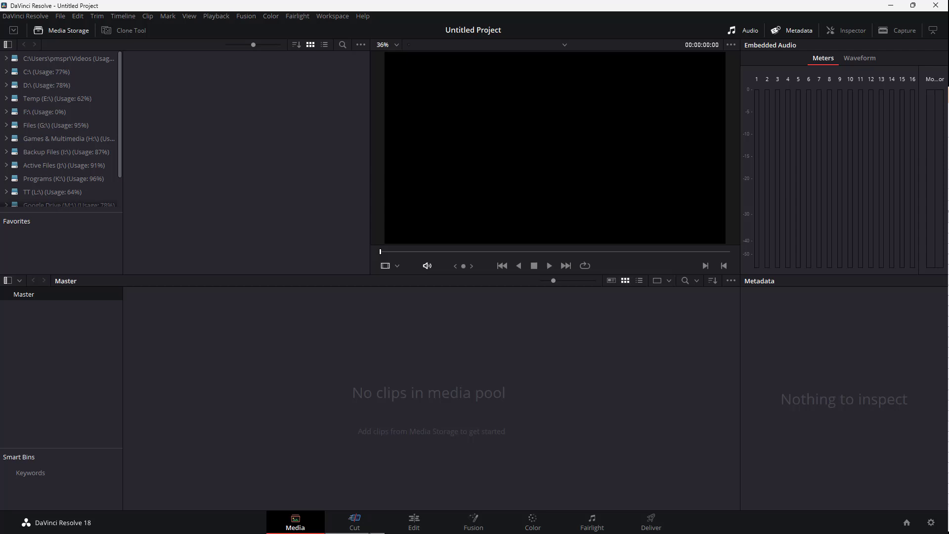
{"action": "left_click", "coordinate": [414, 522]}
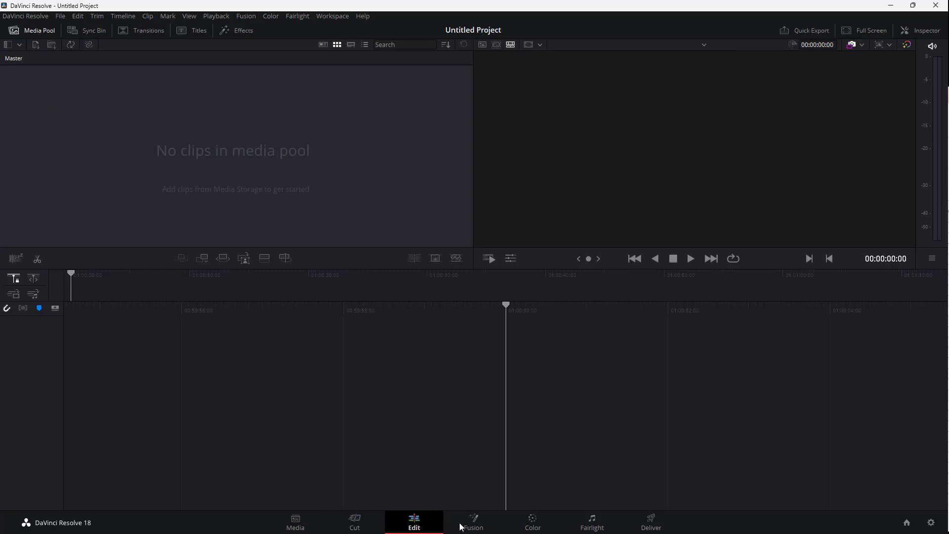
{"action": "left_click", "coordinate": [472, 522]}
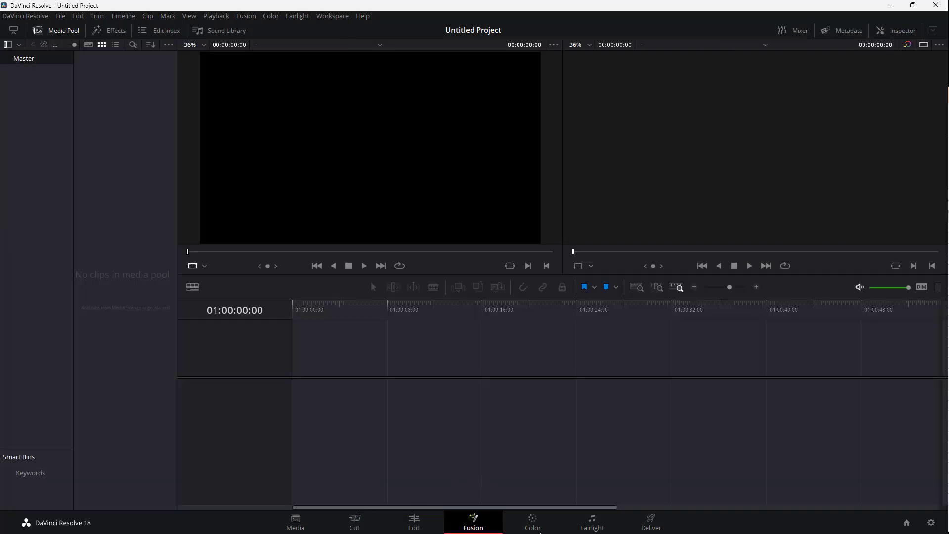
{"action": "left_click", "coordinate": [532, 522]}
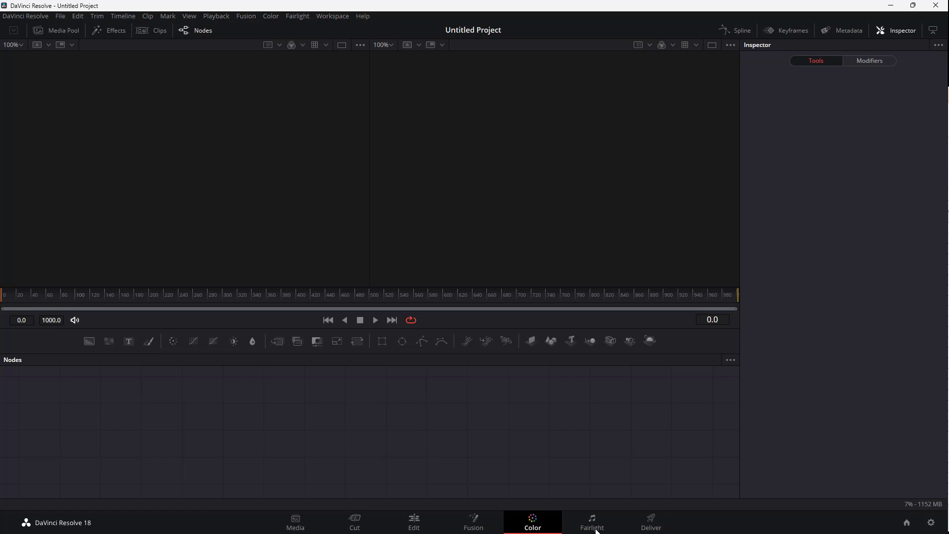
{"action": "left_click", "coordinate": [591, 522]}
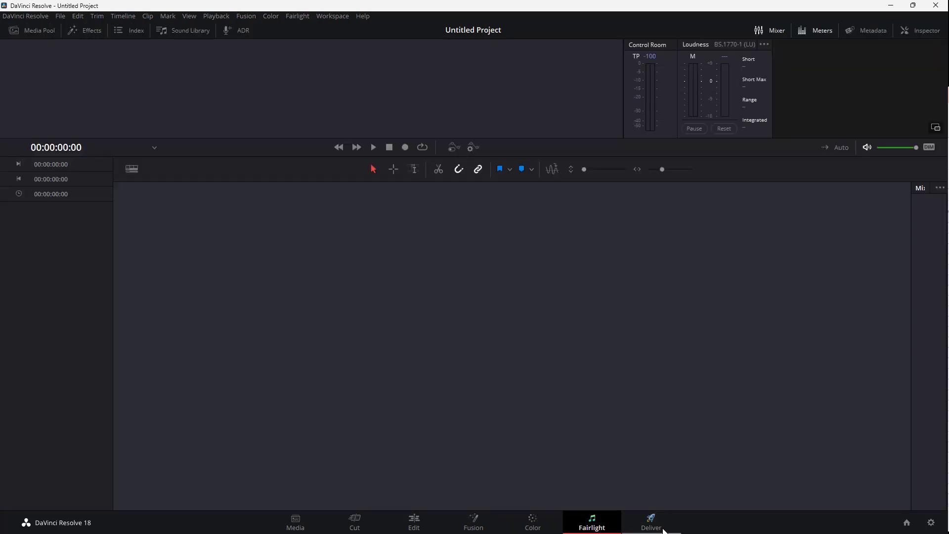
{"action": "left_click", "coordinate": [651, 522]}
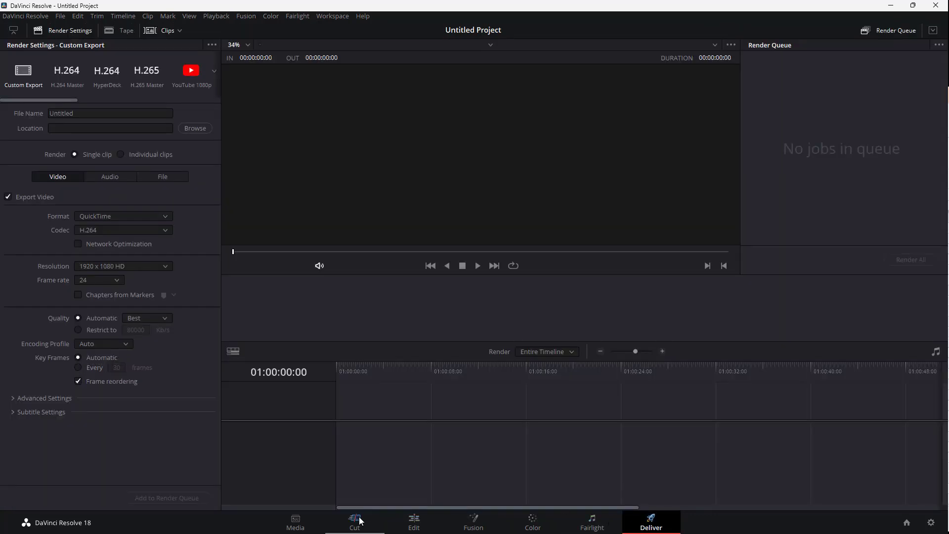
{"action": "left_click", "coordinate": [353, 522]}
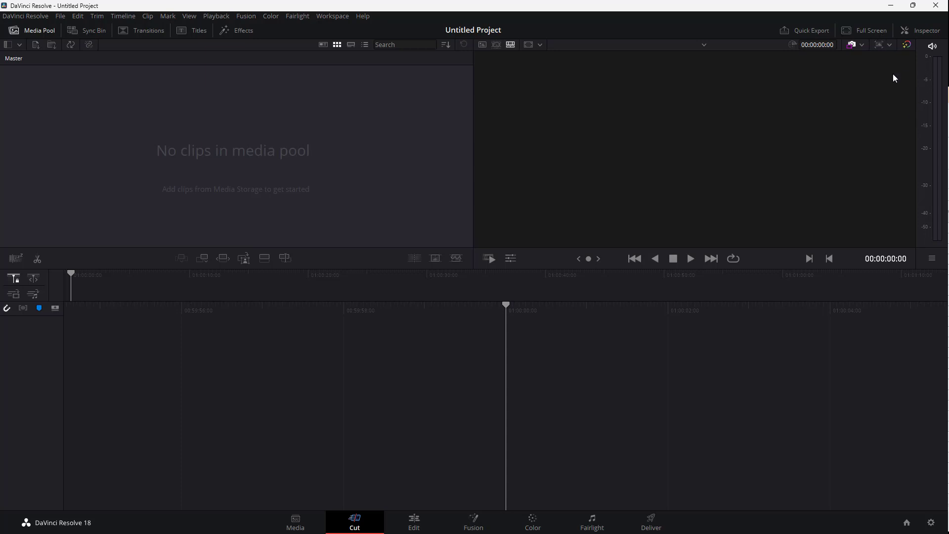
{"action": "mouse_move", "coordinate": [365, 176]}
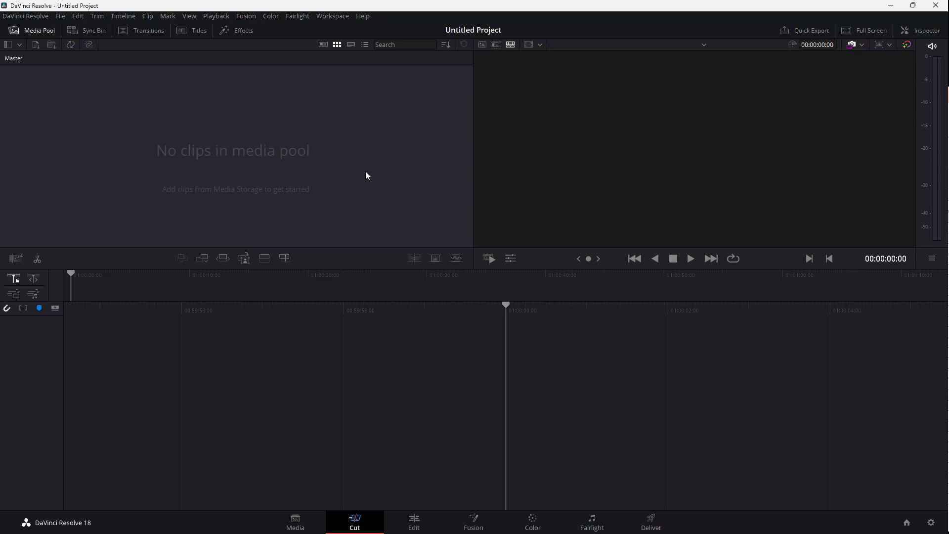
{"action": "mouse_move", "coordinate": [177, 109]}
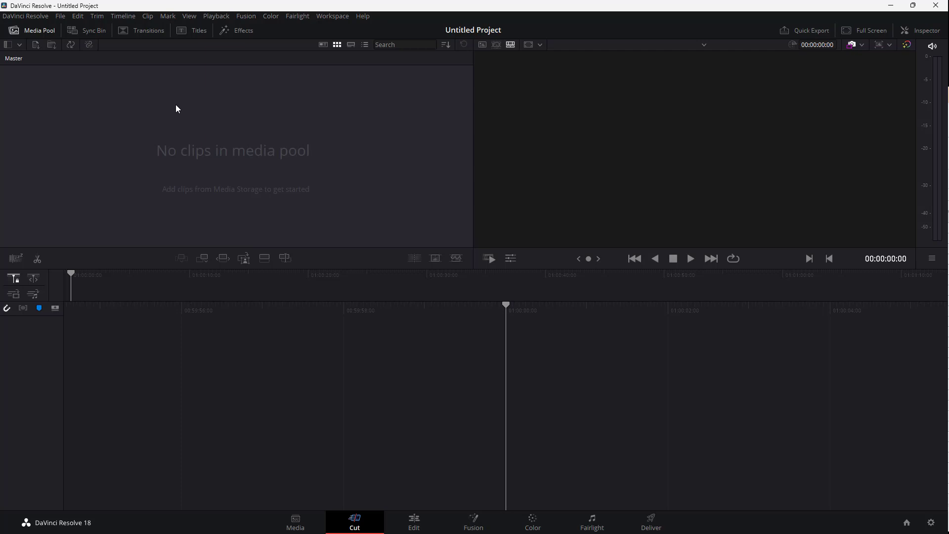
{"action": "left_click", "coordinate": [216, 16]}
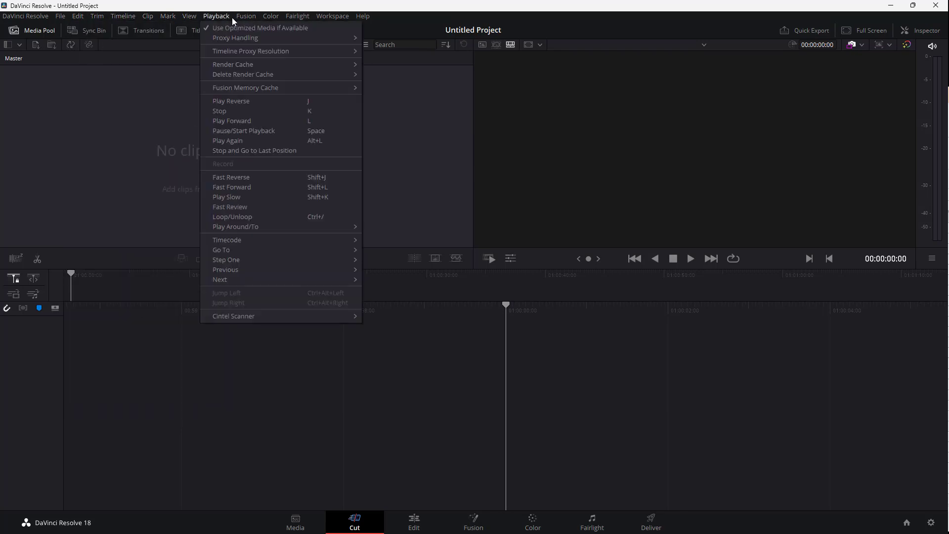
{"action": "left_click", "coordinate": [26, 16]}
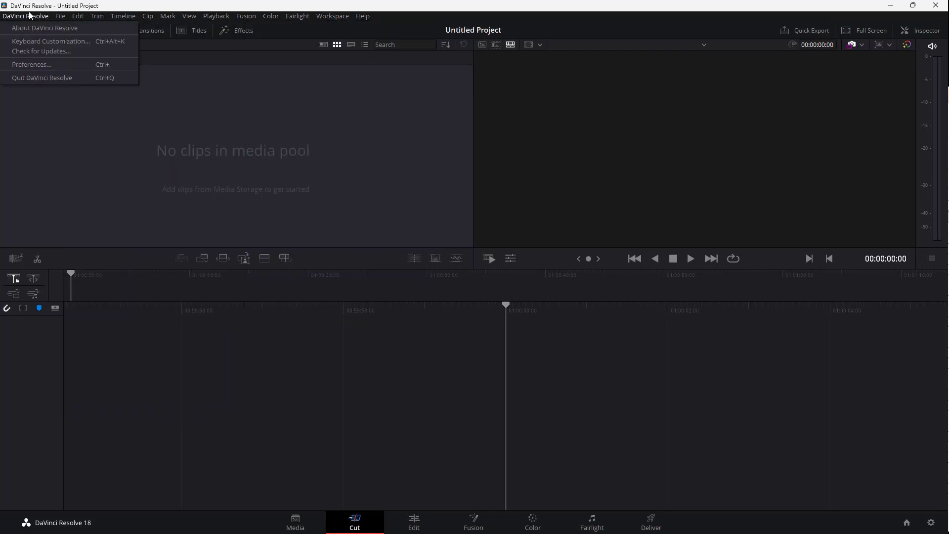
{"action": "left_click", "coordinate": [25, 16]}
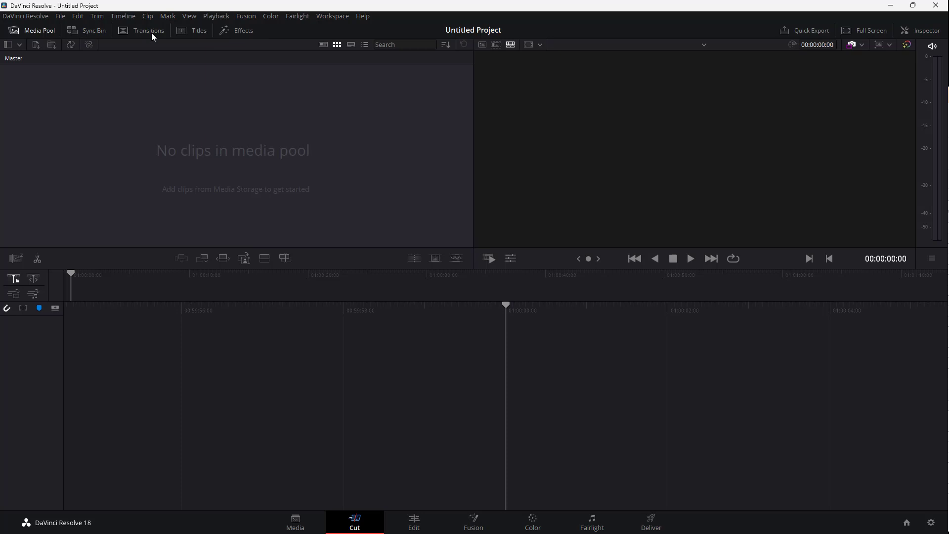
{"action": "right_click", "coordinate": [149, 30]}
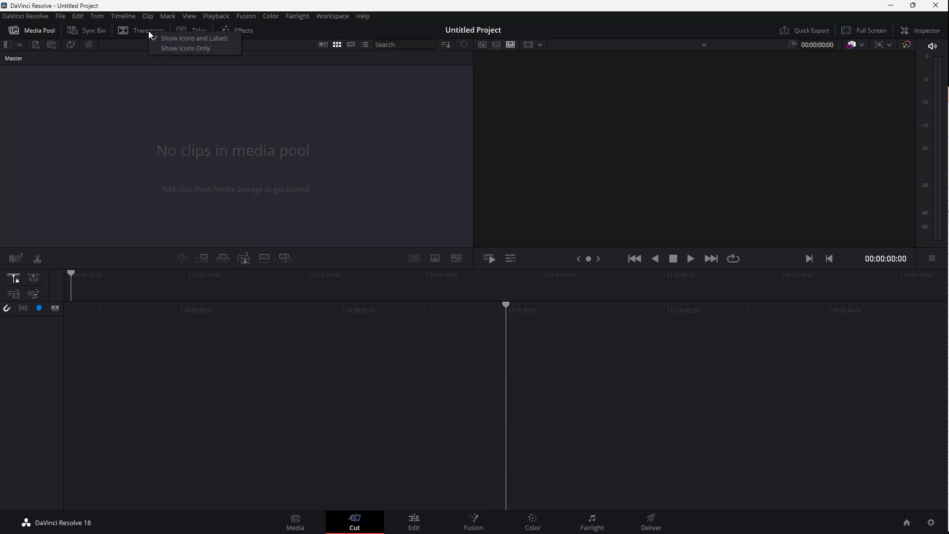
{"action": "left_click", "coordinate": [186, 48]}
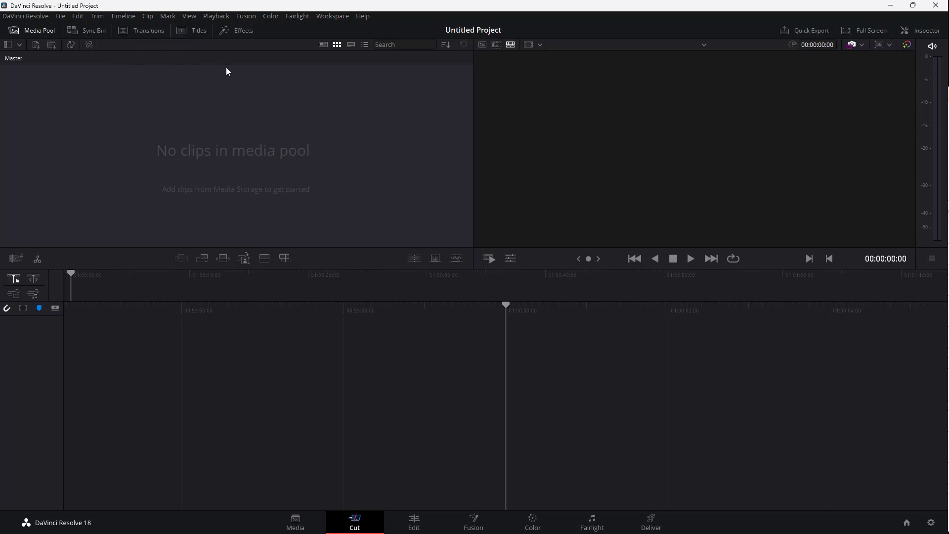
{"action": "mouse_move", "coordinate": [477, 233]}
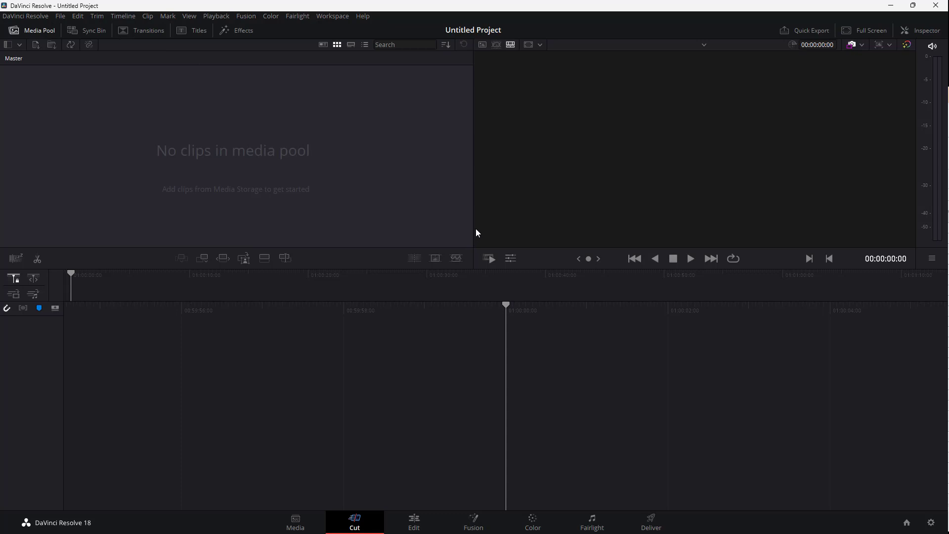
{"action": "mouse_move", "coordinate": [394, 337]}
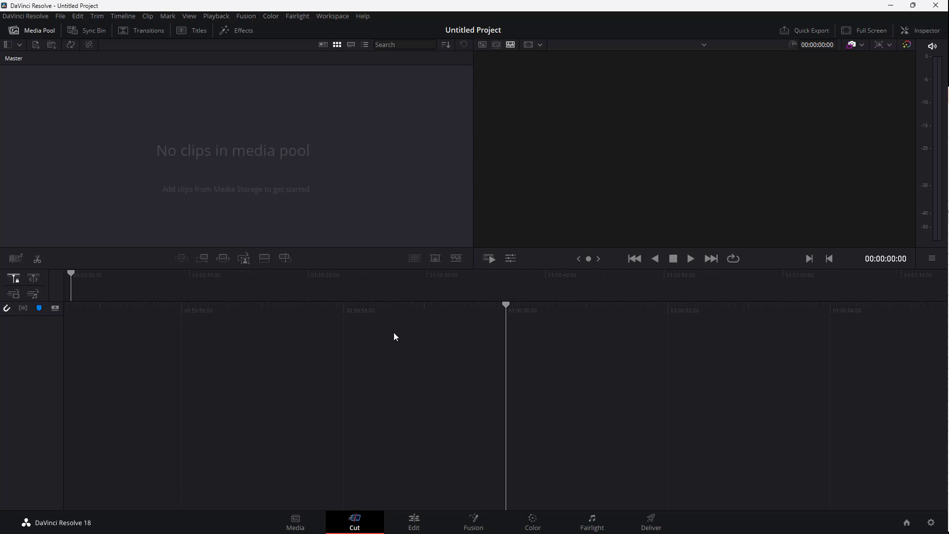
{"action": "mouse_move", "coordinate": [332, 472]}
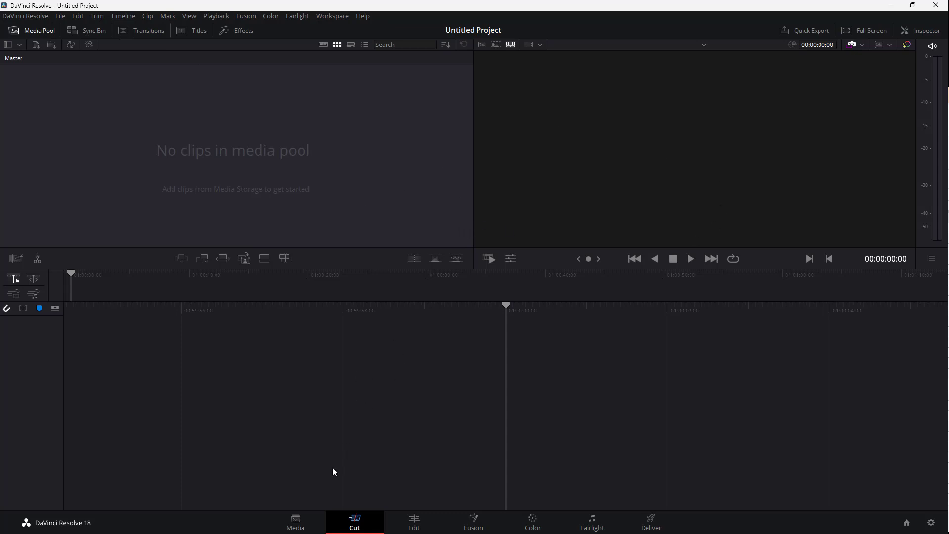
- Visit the Edit and Color pages, then show the Inspector on the Media page
{"action": "left_click", "coordinate": [413, 522]}
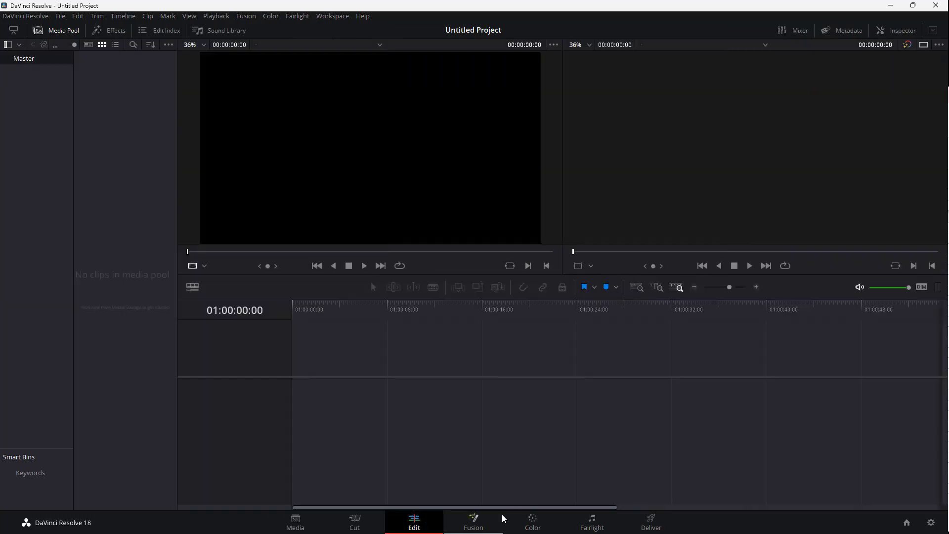
{"action": "left_click", "coordinate": [531, 522]}
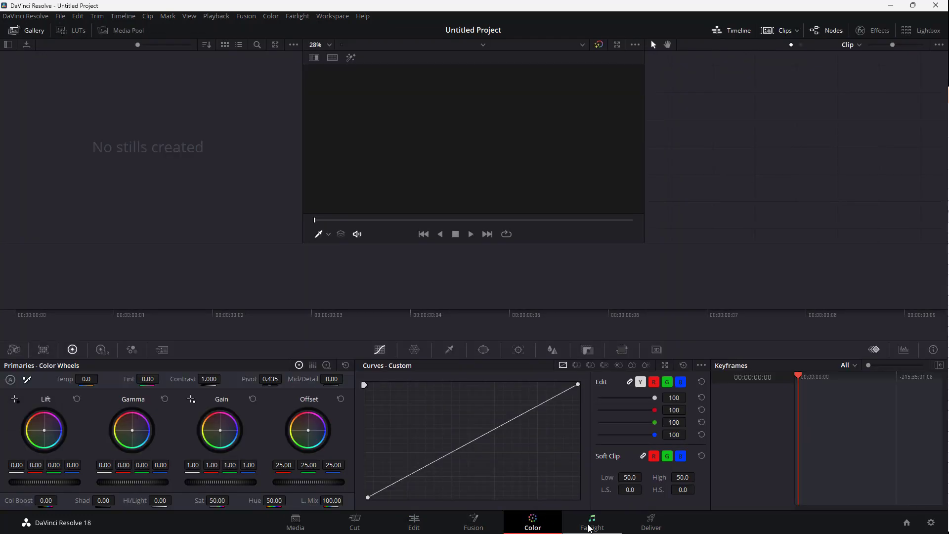
{"action": "left_click", "coordinate": [295, 522]}
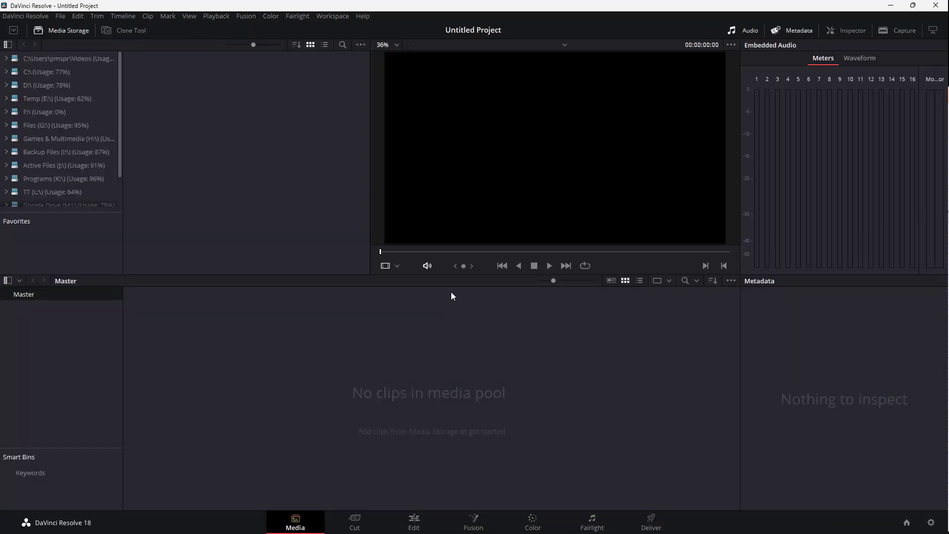
{"action": "mouse_move", "coordinate": [186, 354]}
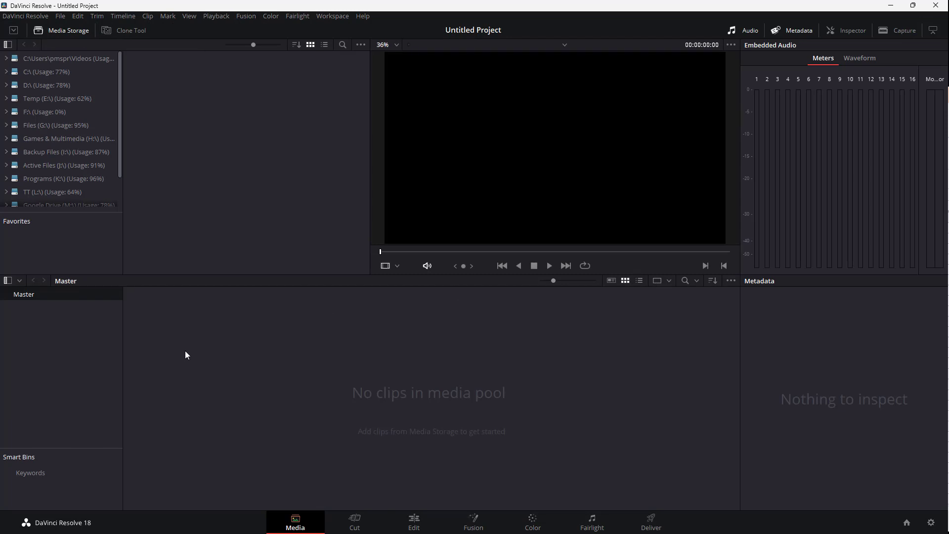
{"action": "mouse_move", "coordinate": [251, 313]}
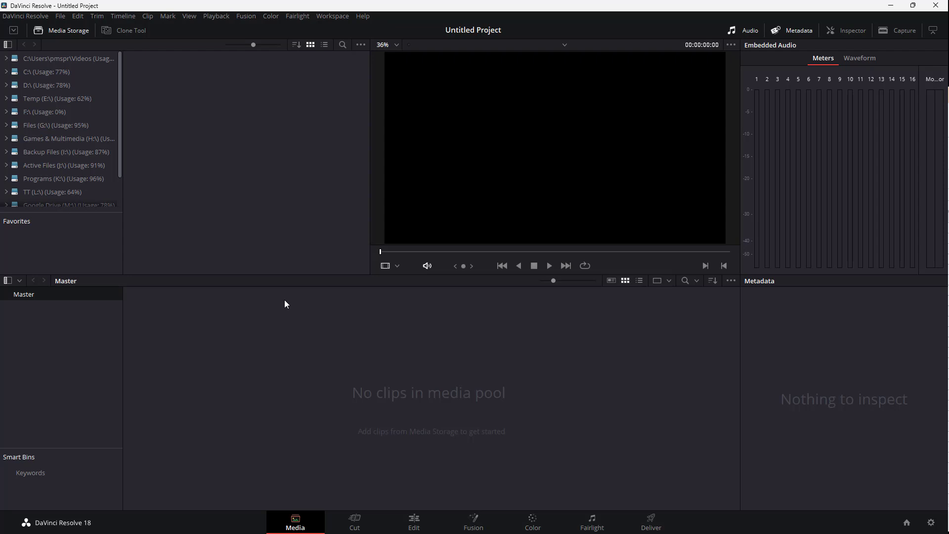
{"action": "mouse_move", "coordinate": [416, 284]}
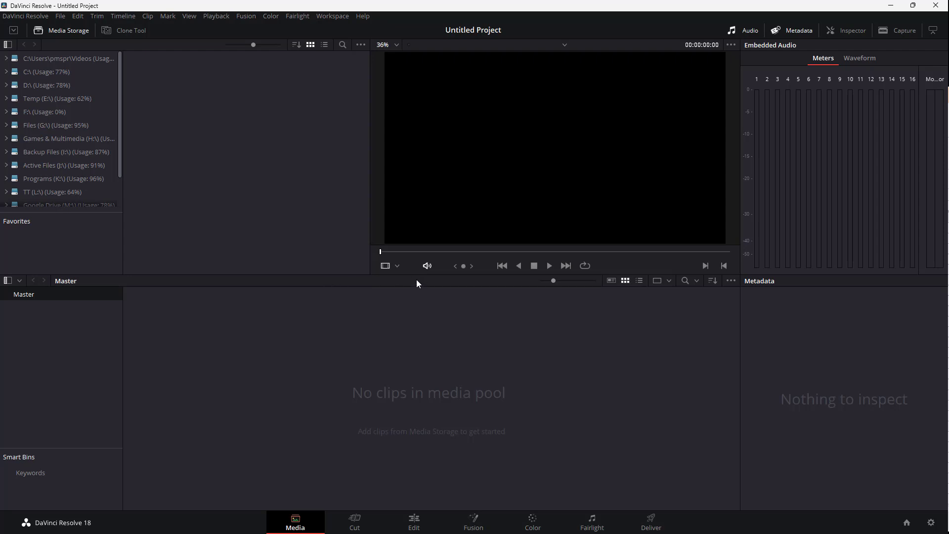
{"action": "mouse_move", "coordinate": [369, 357]}
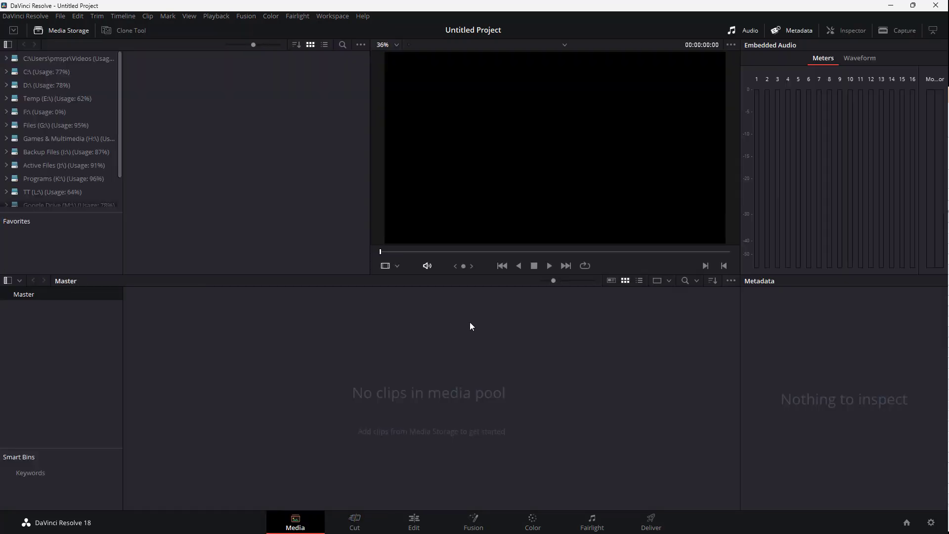
{"action": "mouse_move", "coordinate": [654, 322]}
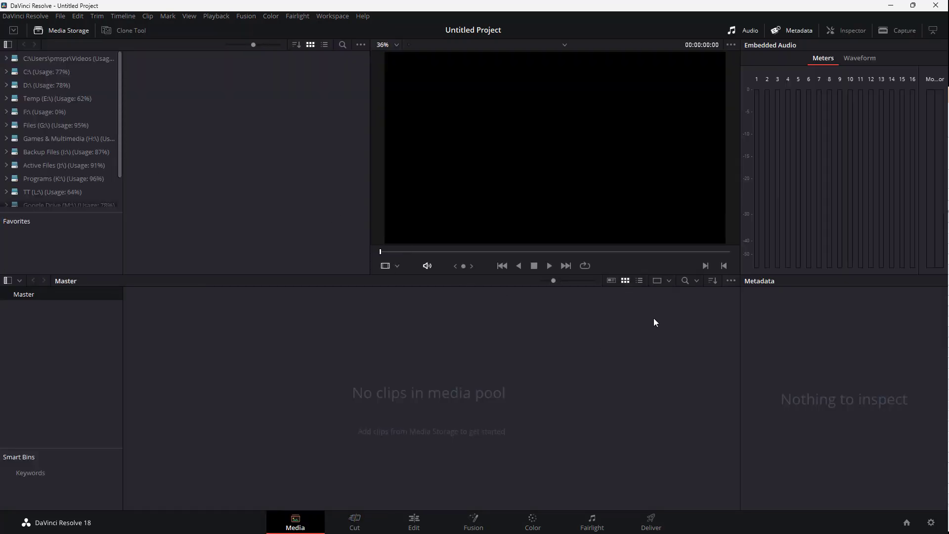
{"action": "mouse_move", "coordinate": [448, 214]}
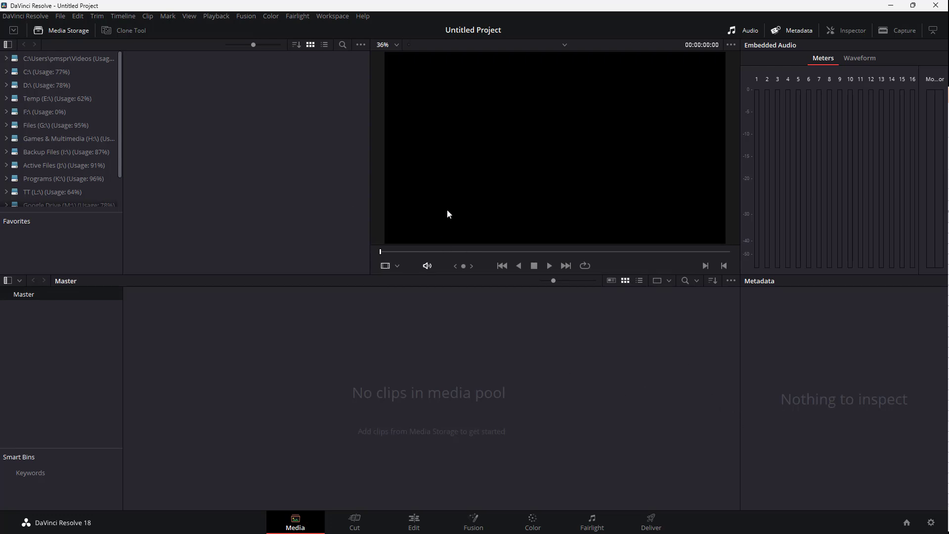
{"action": "mouse_move", "coordinate": [357, 480]}
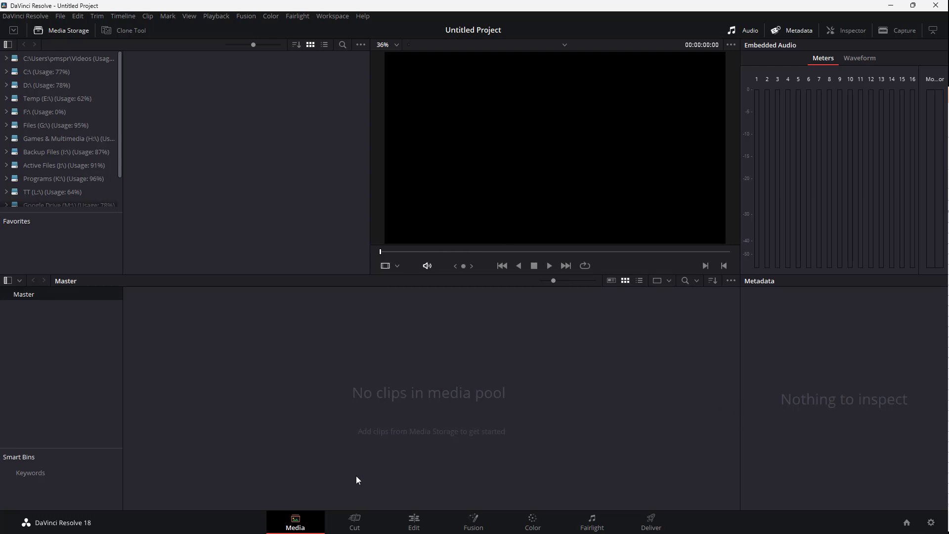
{"action": "mouse_move", "coordinate": [654, 494]}
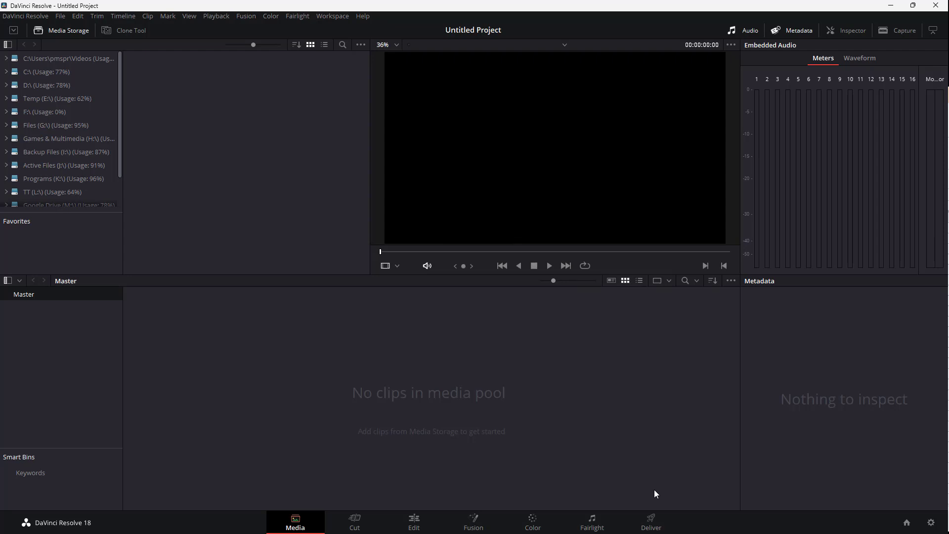
{"action": "mouse_move", "coordinate": [376, 496]}
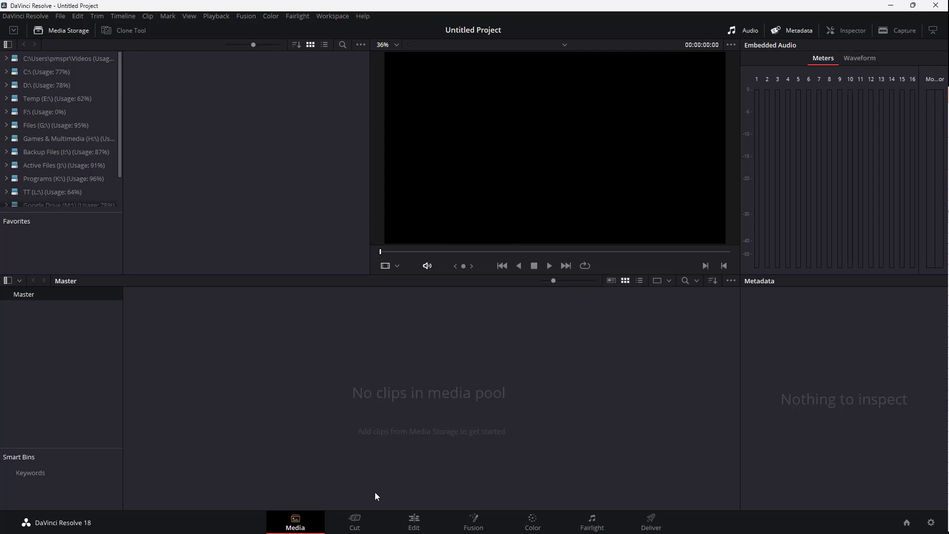
{"action": "mouse_move", "coordinate": [432, 461]}
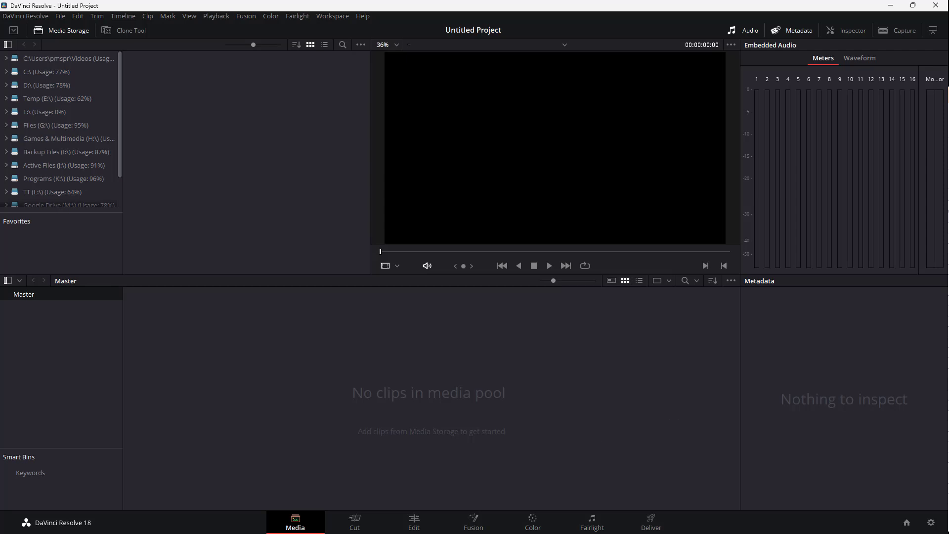
{"action": "mouse_move", "coordinate": [671, 286]}
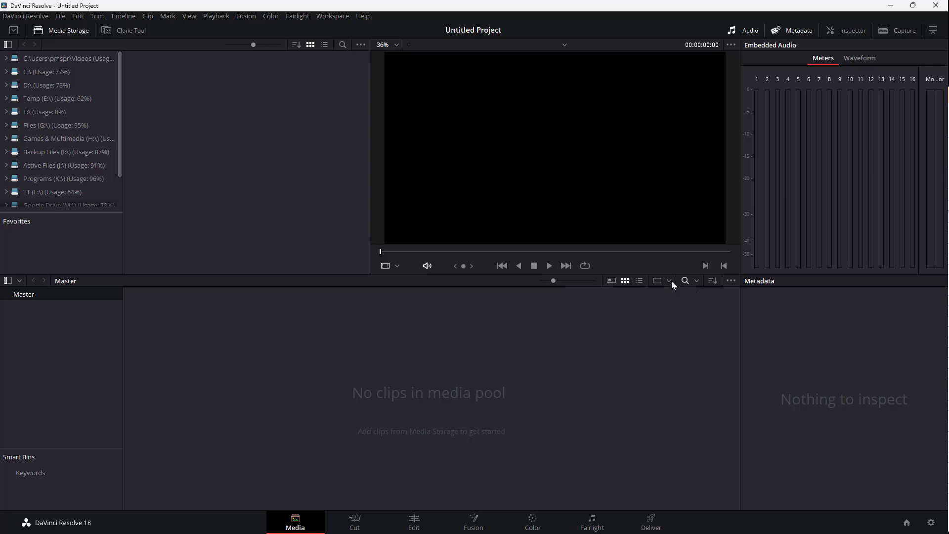
{"action": "left_click", "coordinate": [851, 30]}
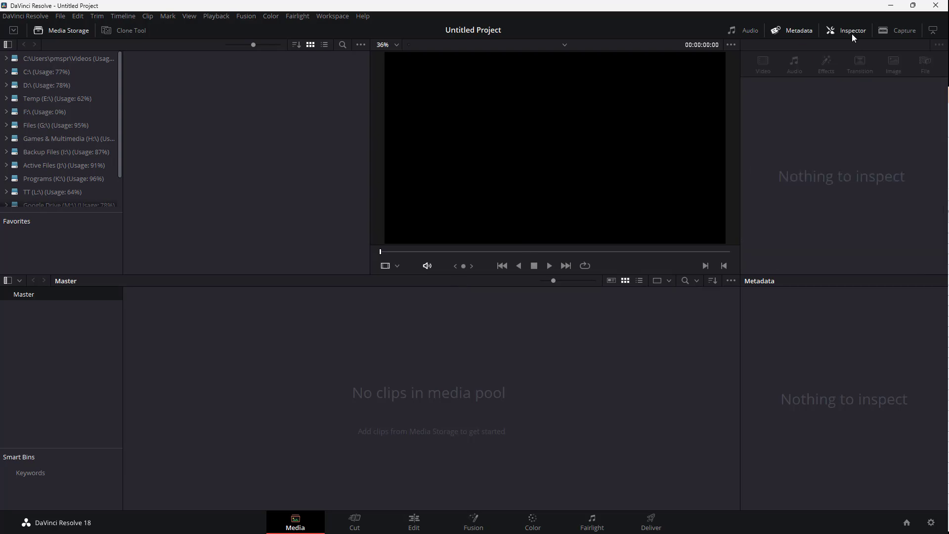